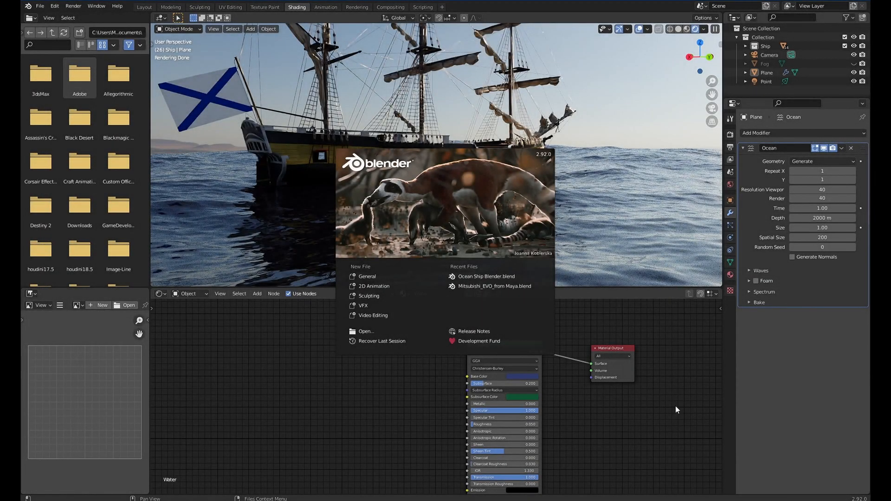
{"action": "mouse_move", "coordinate": [617, 283]}
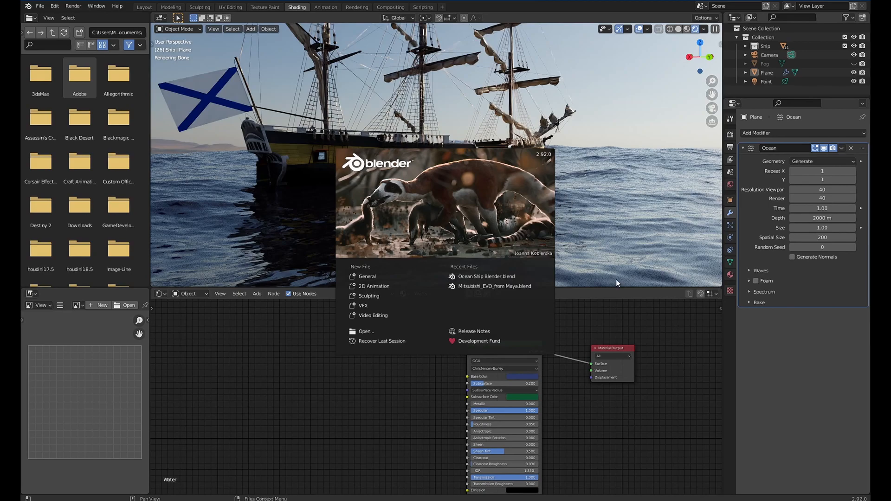
{"action": "mouse_move", "coordinate": [607, 289]}
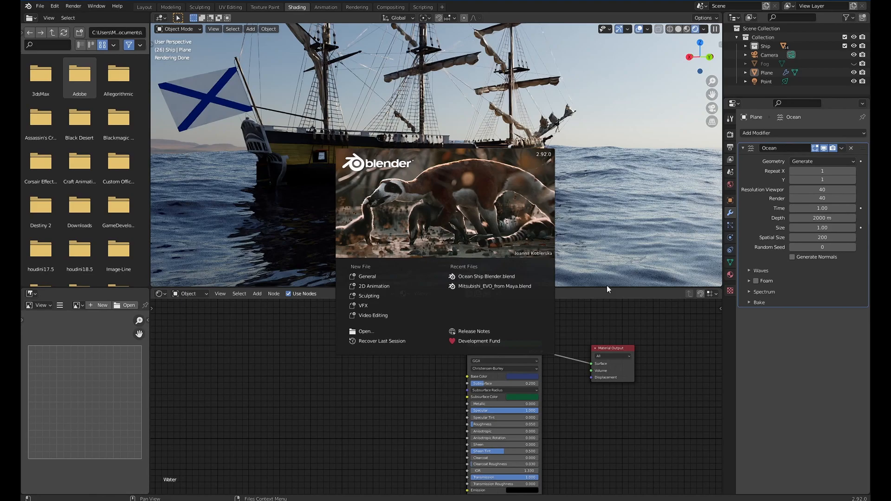
{"action": "mouse_move", "coordinate": [609, 315]}
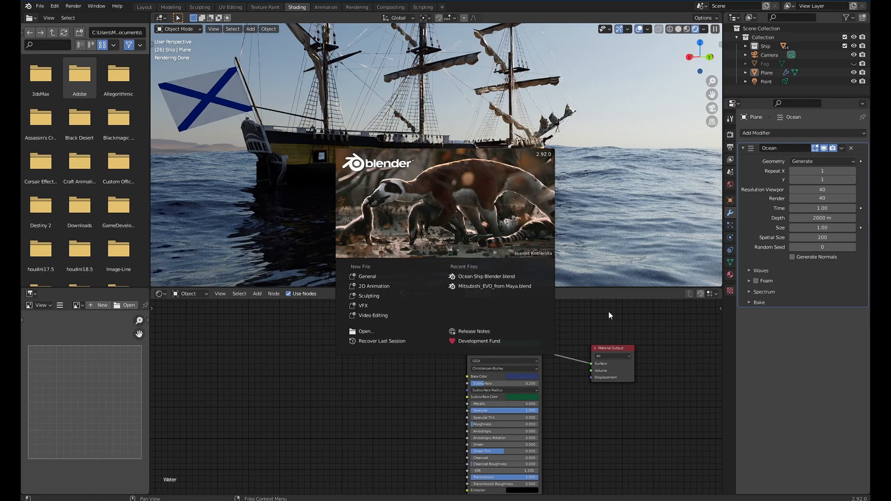
{"action": "mouse_move", "coordinate": [554, 313]}
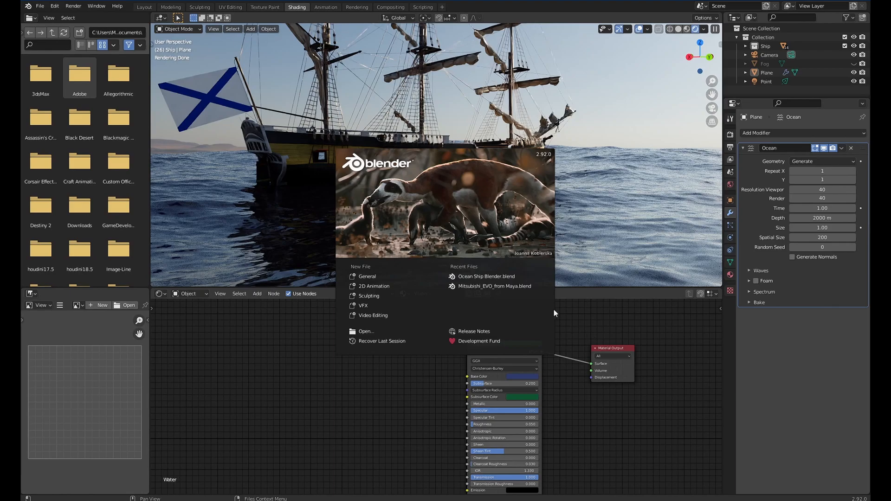
{"action": "mouse_move", "coordinate": [505, 152]}
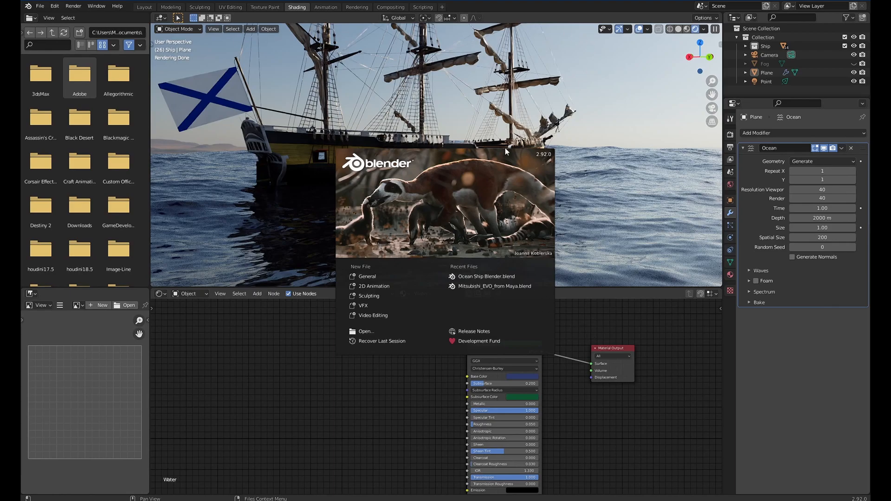
{"action": "mouse_move", "coordinate": [540, 162]}
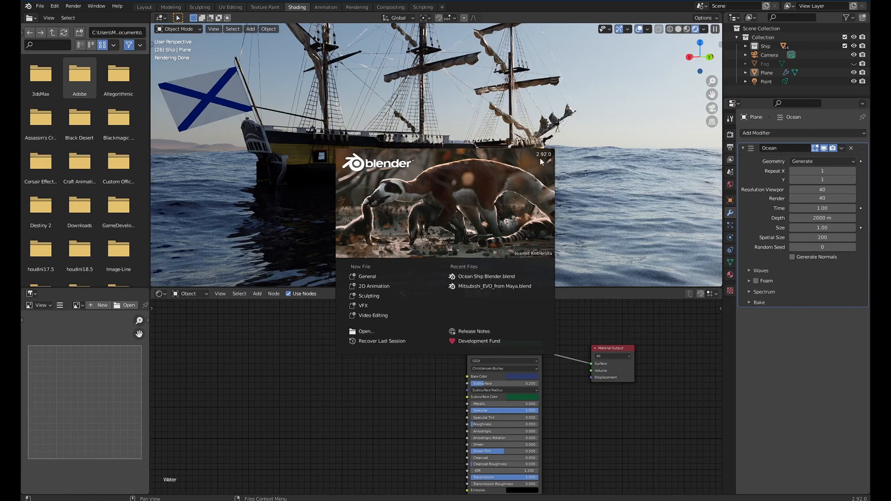
Dismiss the Blender 2.92 welcome splash to reveal the ship-on-ocean scene
{"action": "left_click", "coordinate": [432, 165]}
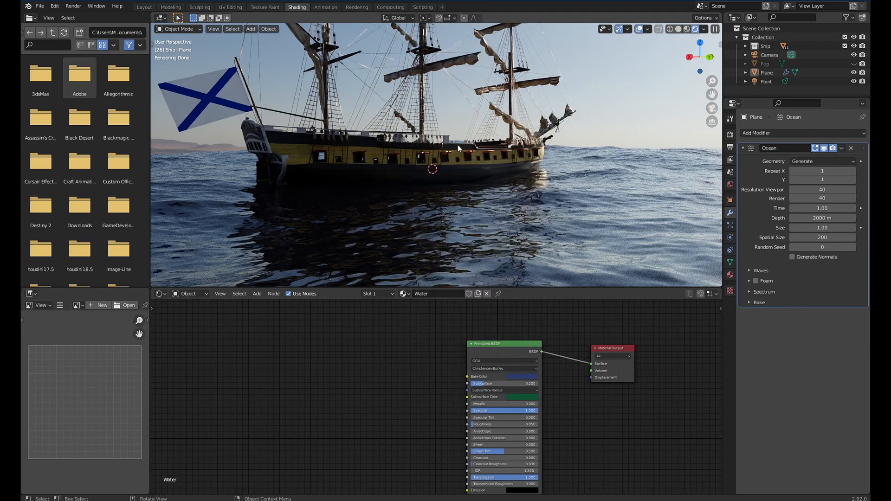
{"action": "mouse_move", "coordinate": [418, 180]}
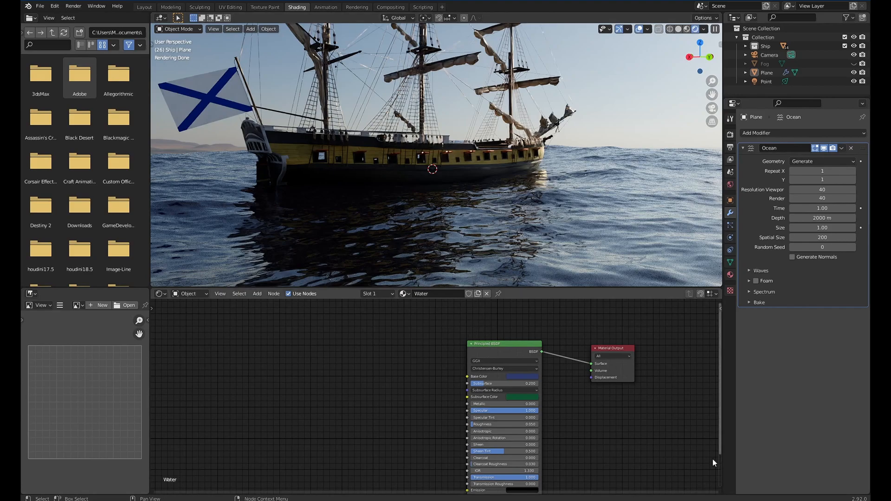
{"action": "mouse_move", "coordinate": [628, 236]}
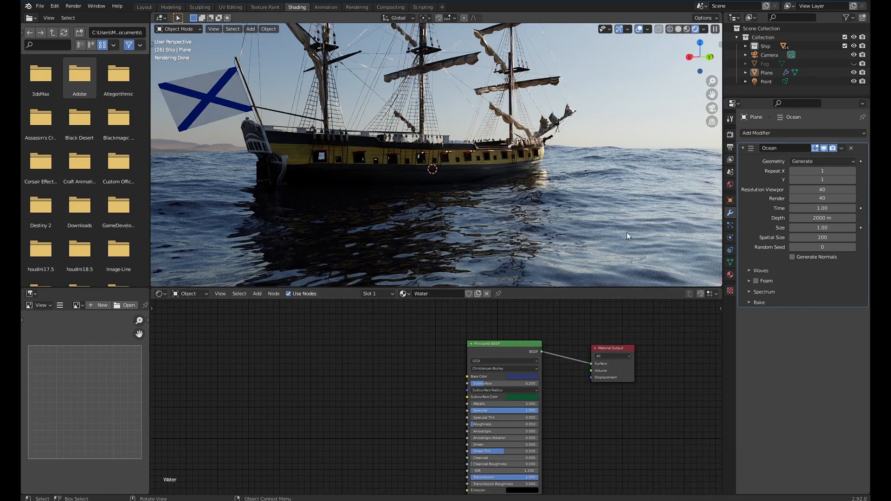
{"action": "mouse_move", "coordinate": [622, 228]}
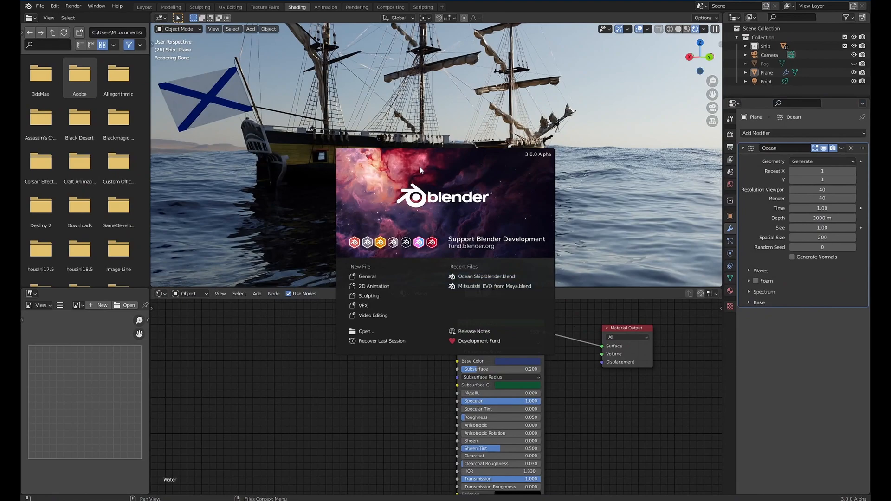
{"action": "mouse_move", "coordinate": [289, 367]}
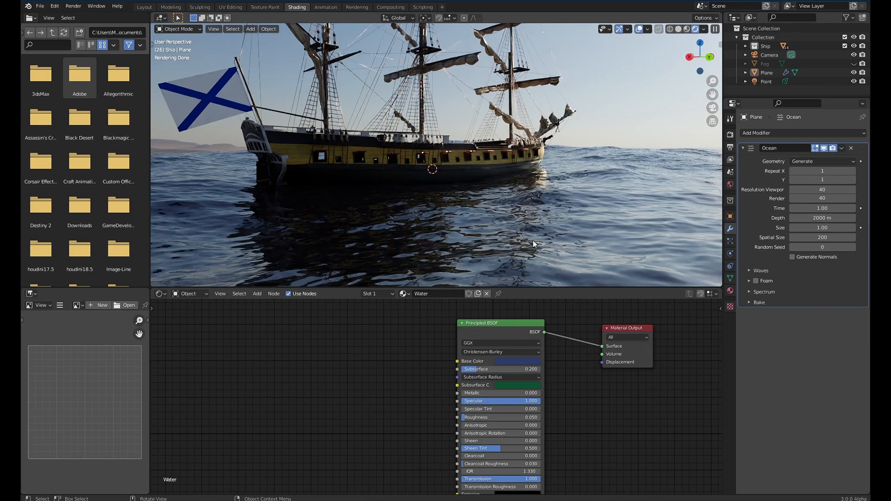
{"action": "mouse_move", "coordinate": [522, 245]}
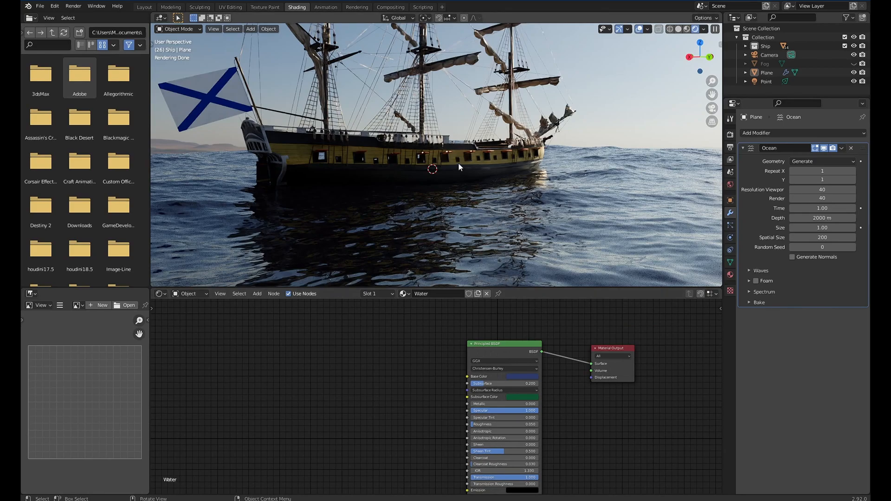
{"action": "mouse_move", "coordinate": [465, 183]}
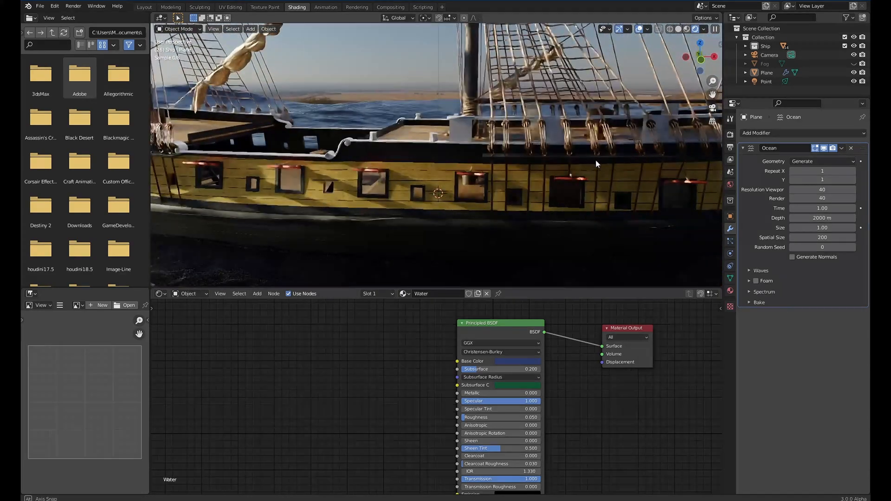
Switch to the Layout workspace showing the camera view of the ship
{"action": "left_click", "coordinate": [144, 6]}
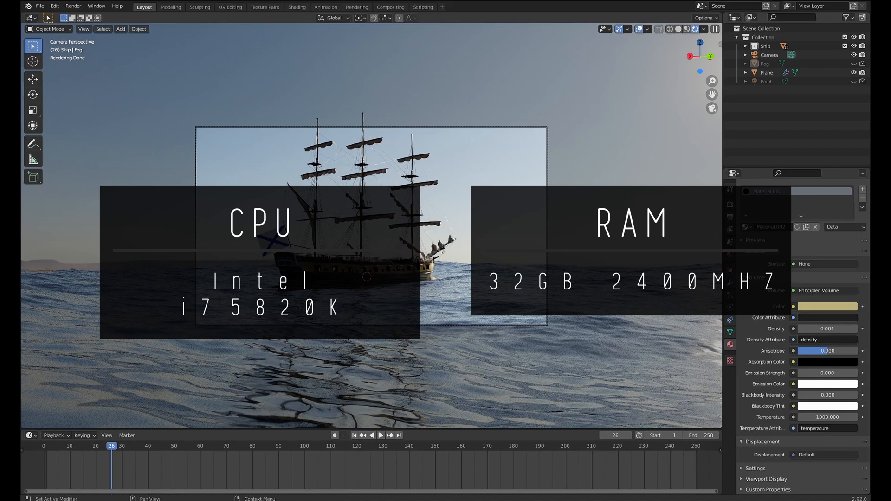
{"action": "mouse_move", "coordinate": [428, 225]}
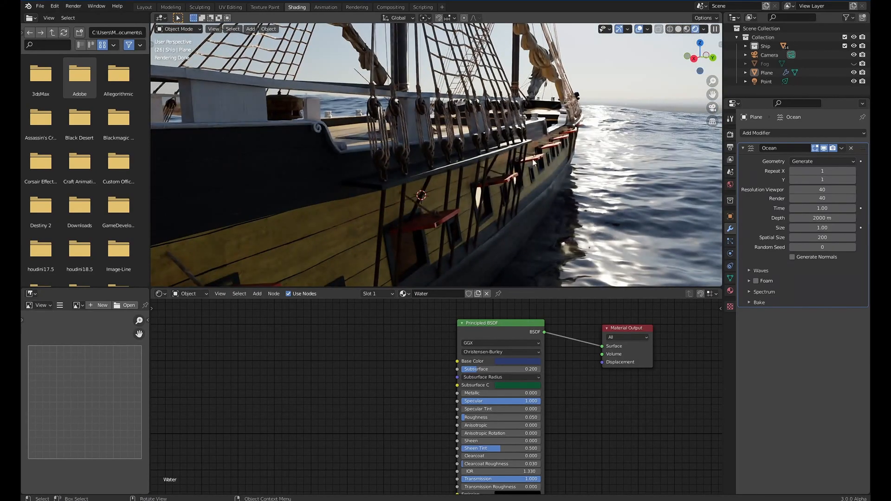
{"action": "mouse_move", "coordinate": [554, 173]}
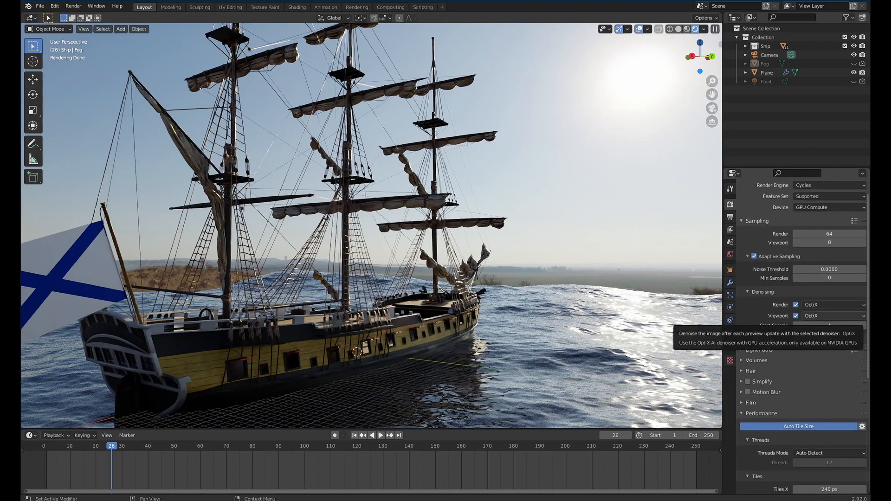
{"action": "mouse_move", "coordinate": [523, 261]}
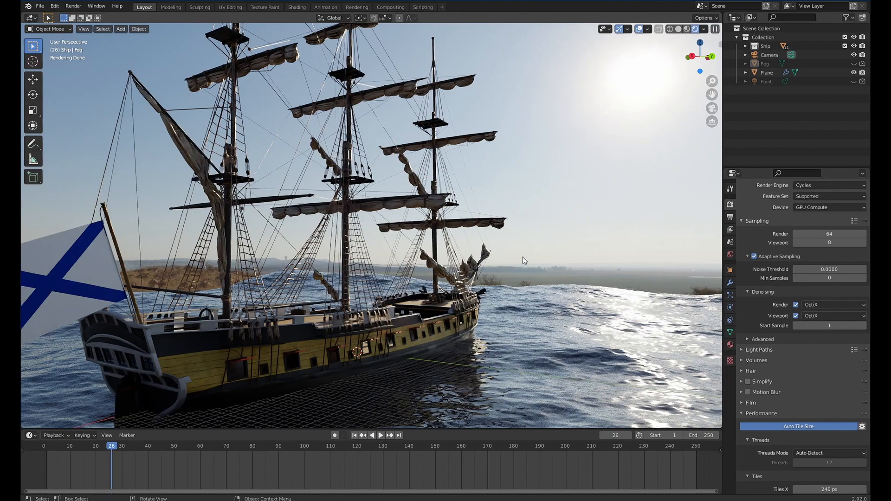
{"action": "mouse_move", "coordinate": [796, 315]}
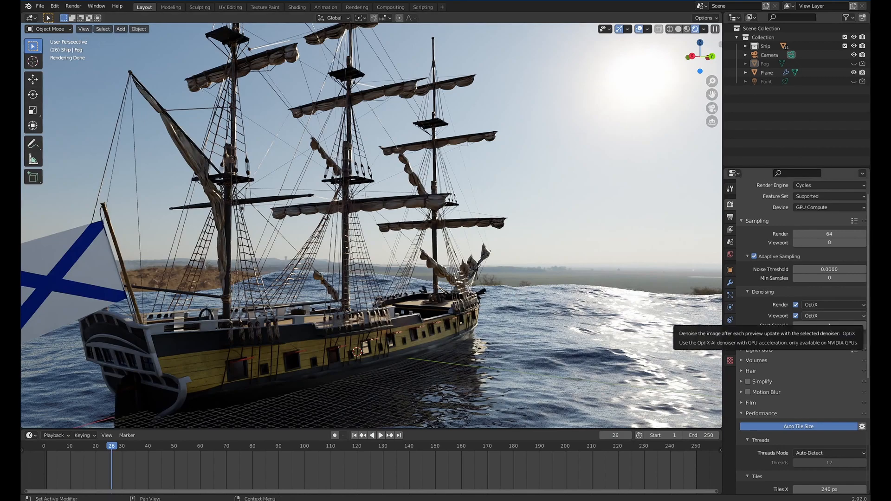
Return to the Shading workspace in camera view of the ship scene
{"action": "left_click", "coordinate": [296, 7]}
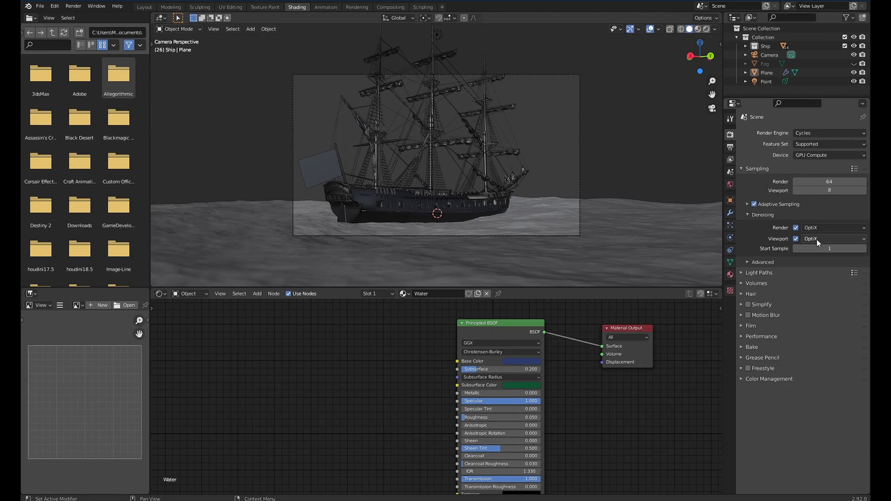
{"action": "mouse_move", "coordinate": [812, 238]}
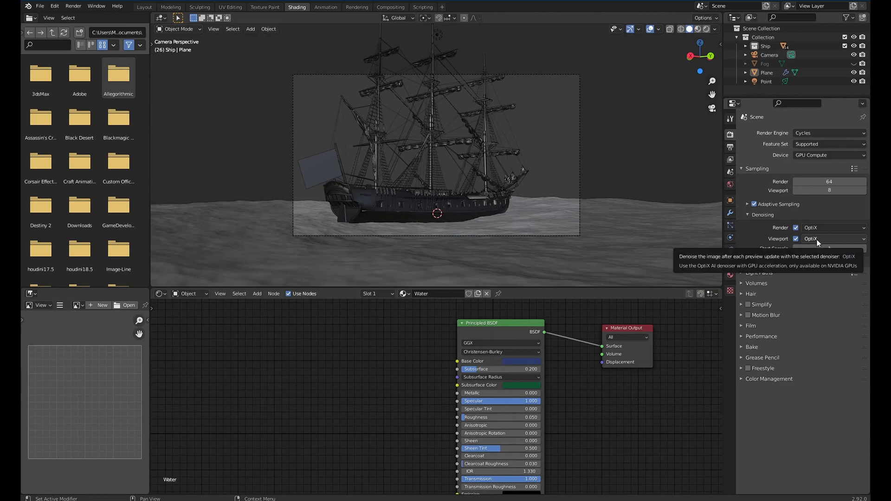
Show the Layout rendered preview and keep OptiX as the viewport denoiser
{"action": "left_click", "coordinate": [144, 6]}
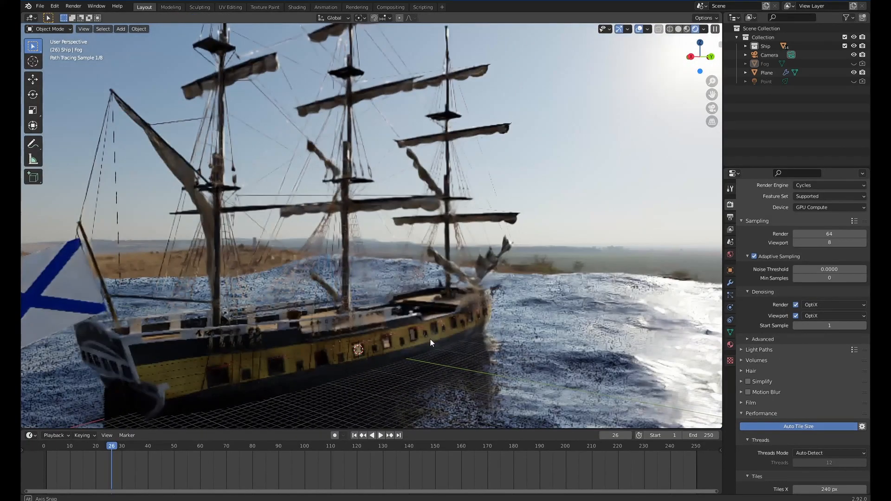
{"action": "left_click", "coordinate": [828, 315]}
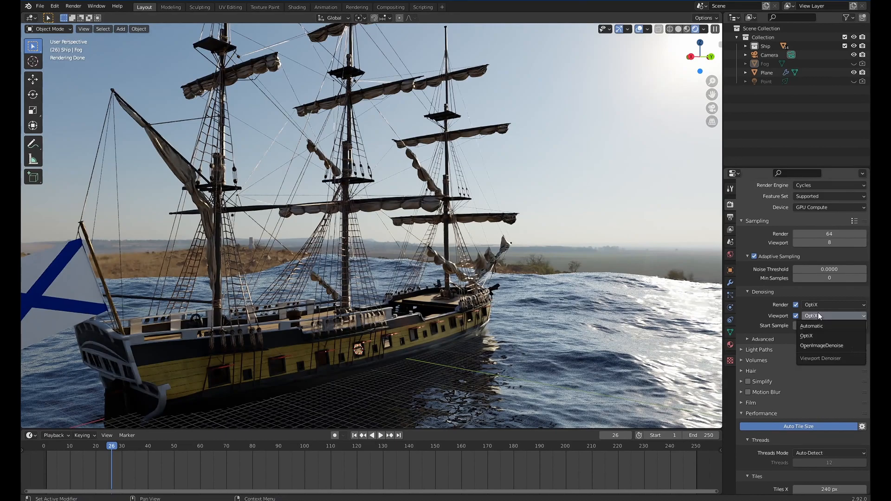
{"action": "mouse_move", "coordinate": [829, 345]}
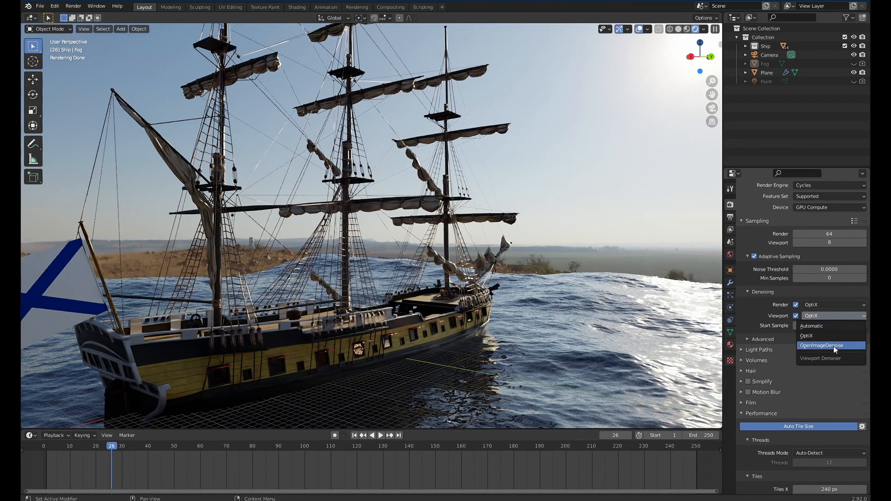
{"action": "mouse_move", "coordinate": [818, 326]}
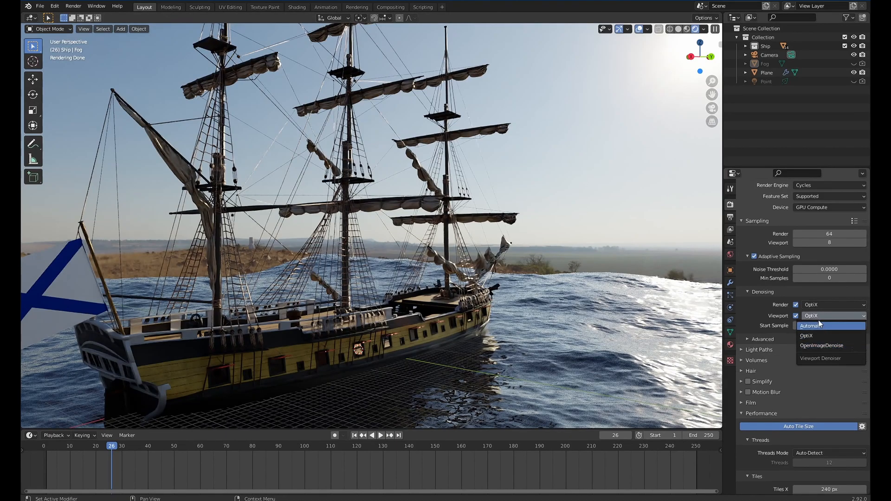
{"action": "left_click", "coordinate": [805, 335]}
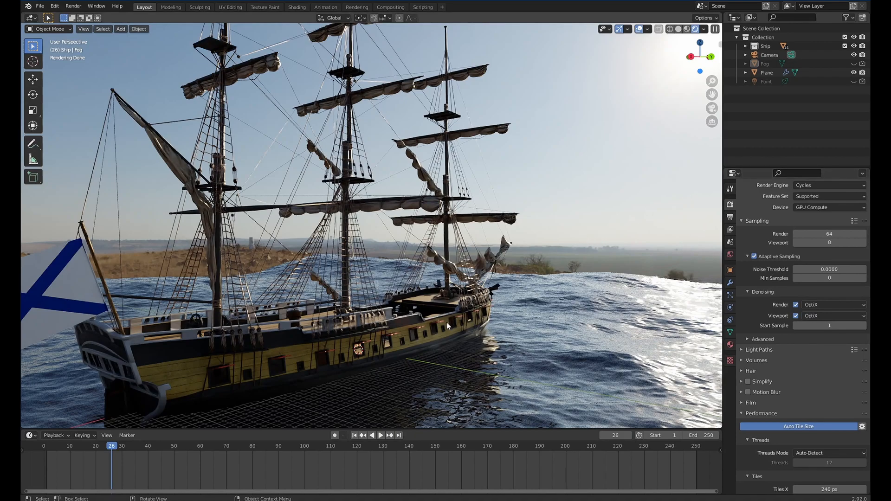
{"action": "mouse_move", "coordinate": [413, 376]}
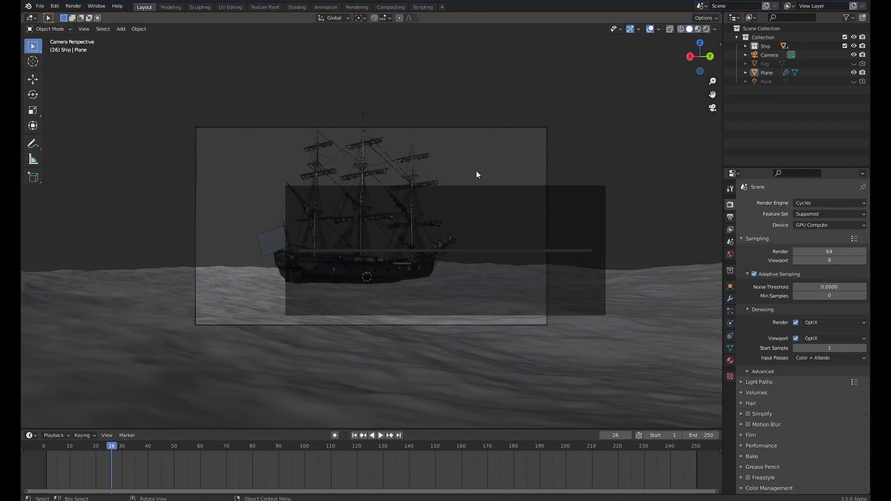
Render the ship scene with F12 using the OpenImageDenoise render denoiser
{"action": "key", "text": "F12"}
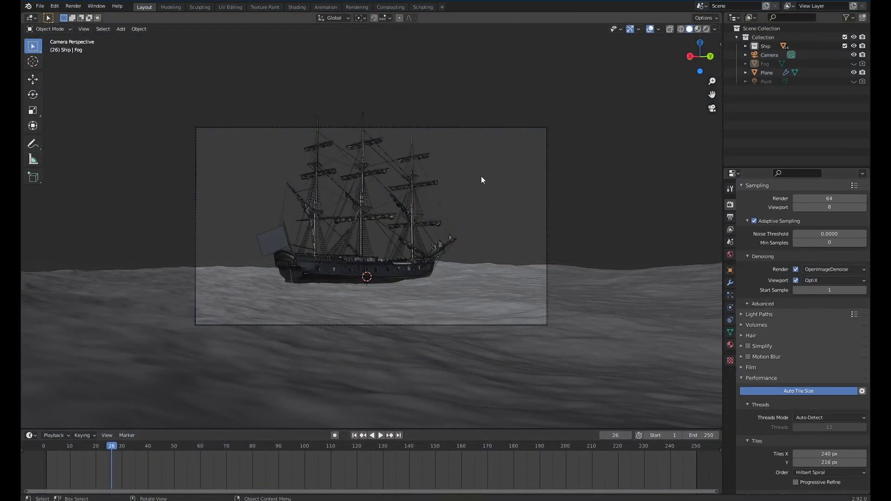
{"action": "key", "text": "F12"}
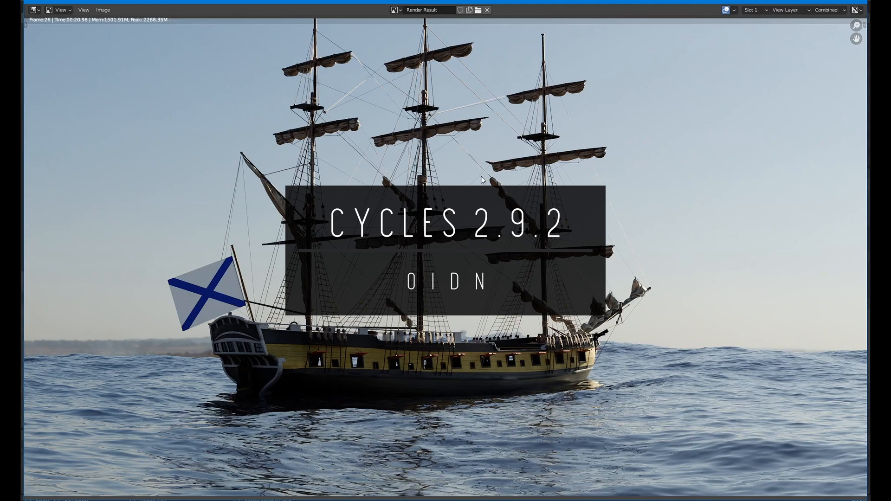
{"action": "mouse_move", "coordinate": [453, 161]}
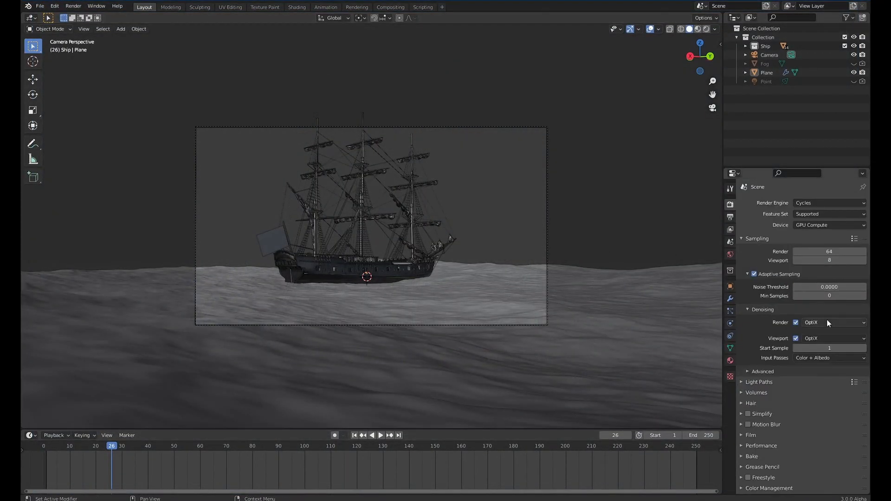
{"action": "left_click", "coordinate": [828, 322]}
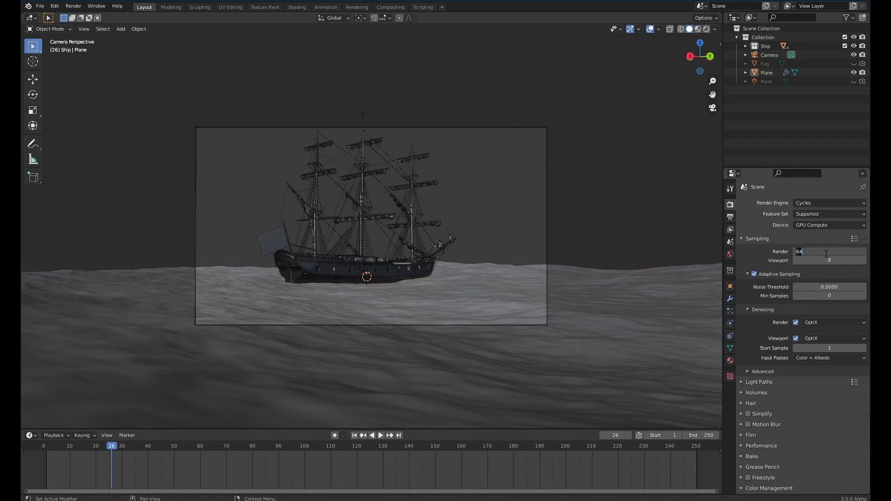
Enter 256 as the final render sample count in Blender 3.0
{"action": "type", "text": "256"}
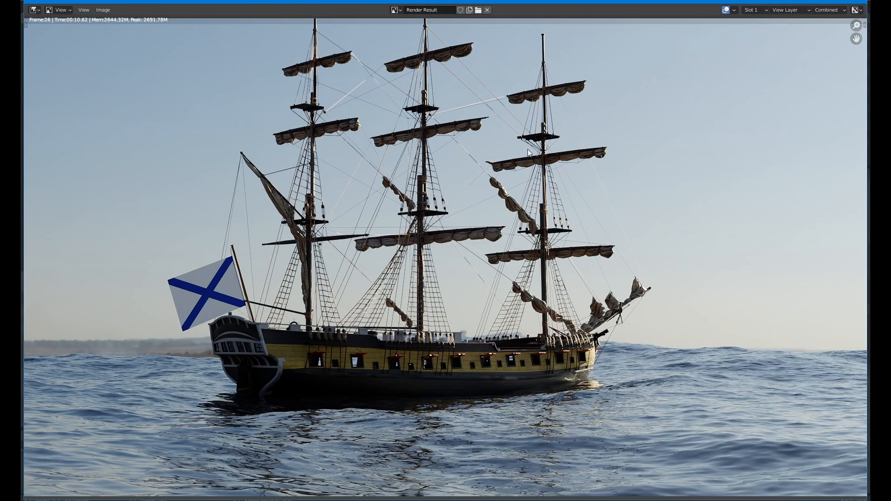
{"action": "mouse_move", "coordinate": [666, 250]}
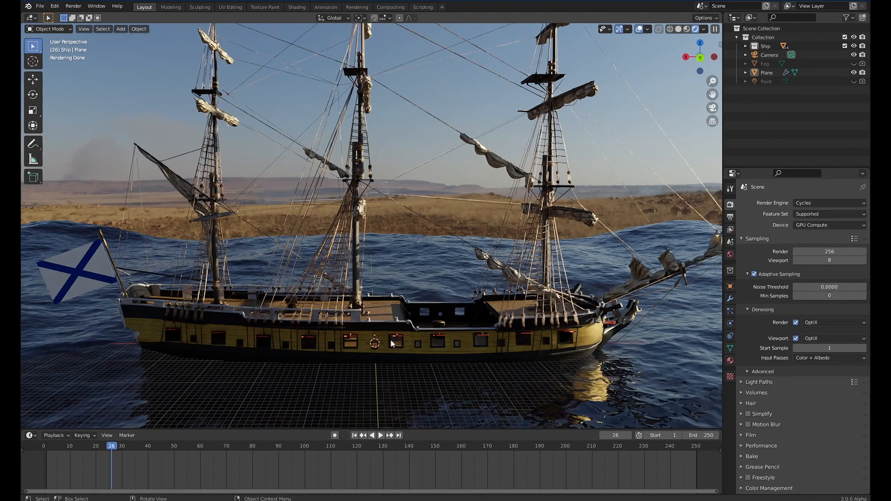
{"action": "mouse_move", "coordinate": [317, 337]}
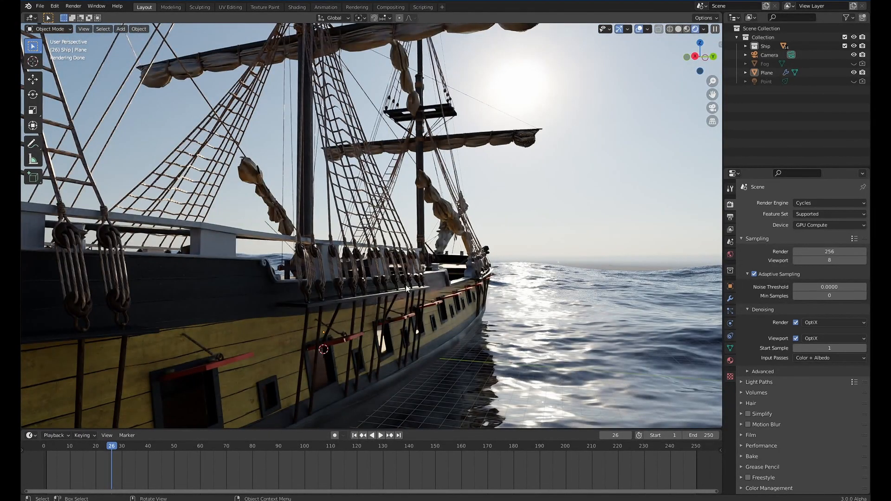
Orbit along the ship's hull, then switch to 2.92's Shading workspace
{"action": "left_click_drag", "start_coordinate": [406, 286], "coordinate": [248, 307]}
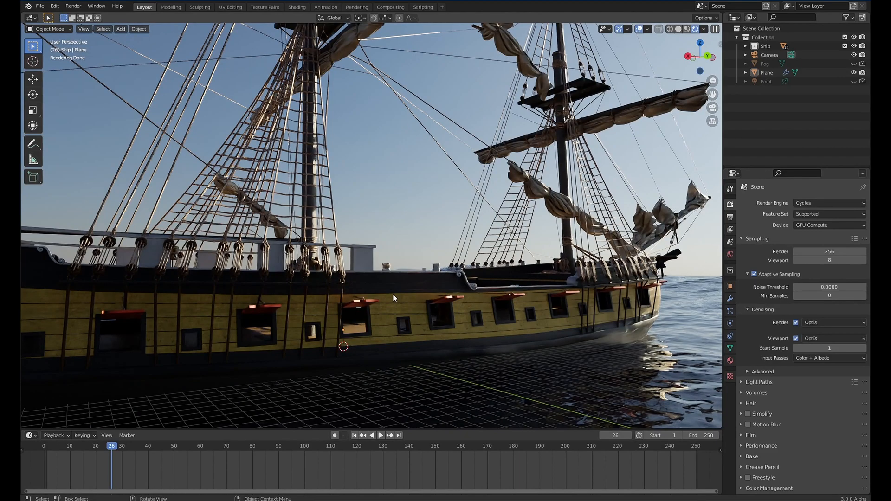
{"action": "mouse_move", "coordinate": [417, 293]}
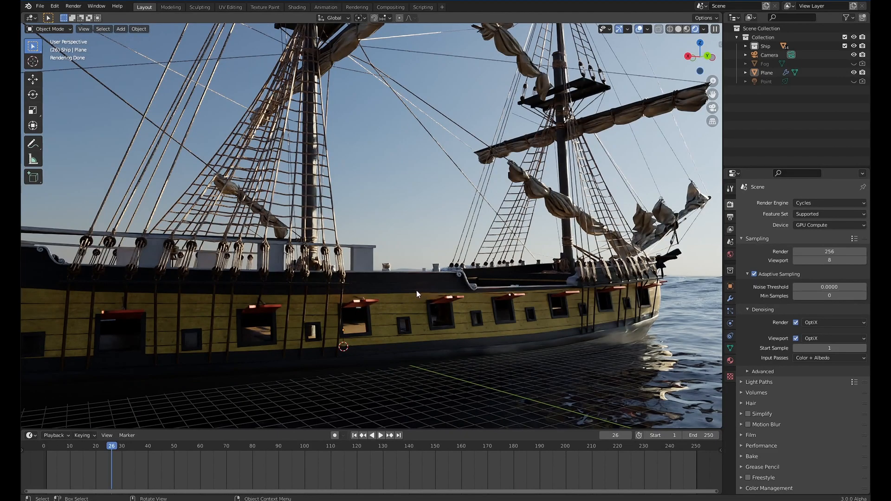
{"action": "left_click", "coordinate": [296, 7]}
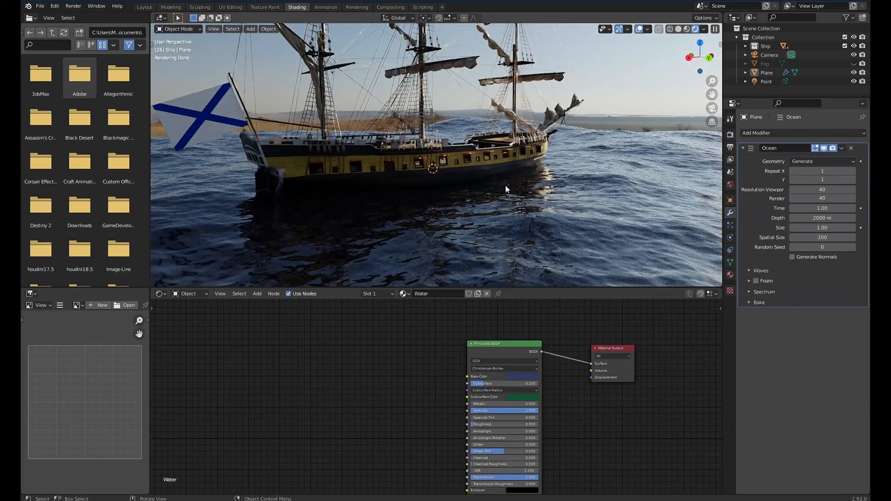